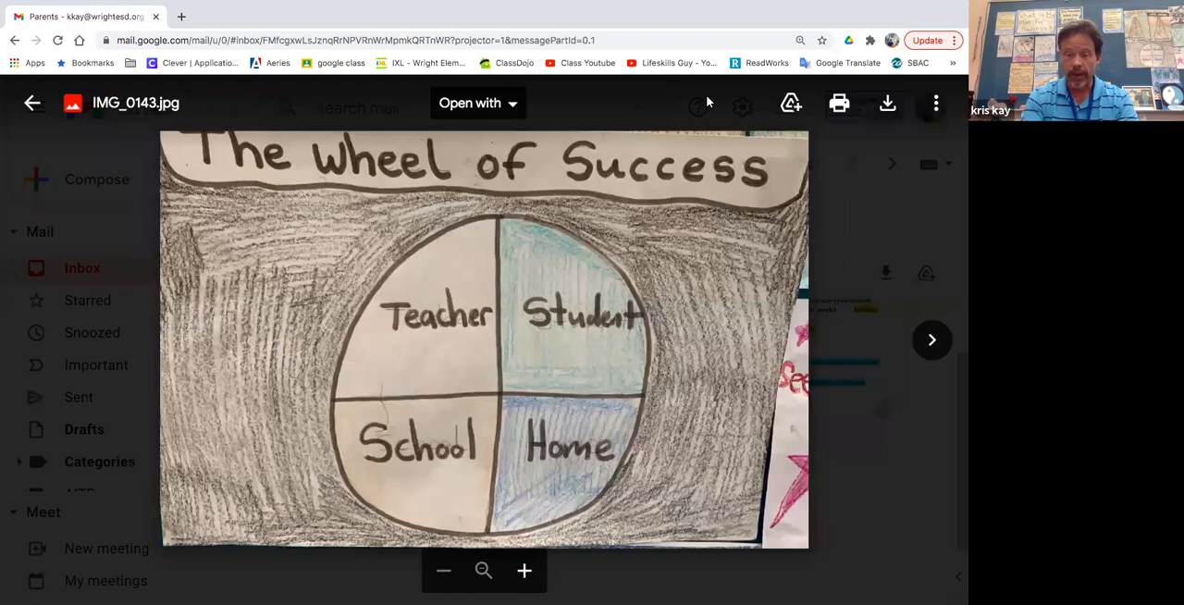
Advance from IMG_0143.jpg, the Wheel of Success drawing, to IMG_0144.jpg, the Work and Play picture
left_click(932, 339)
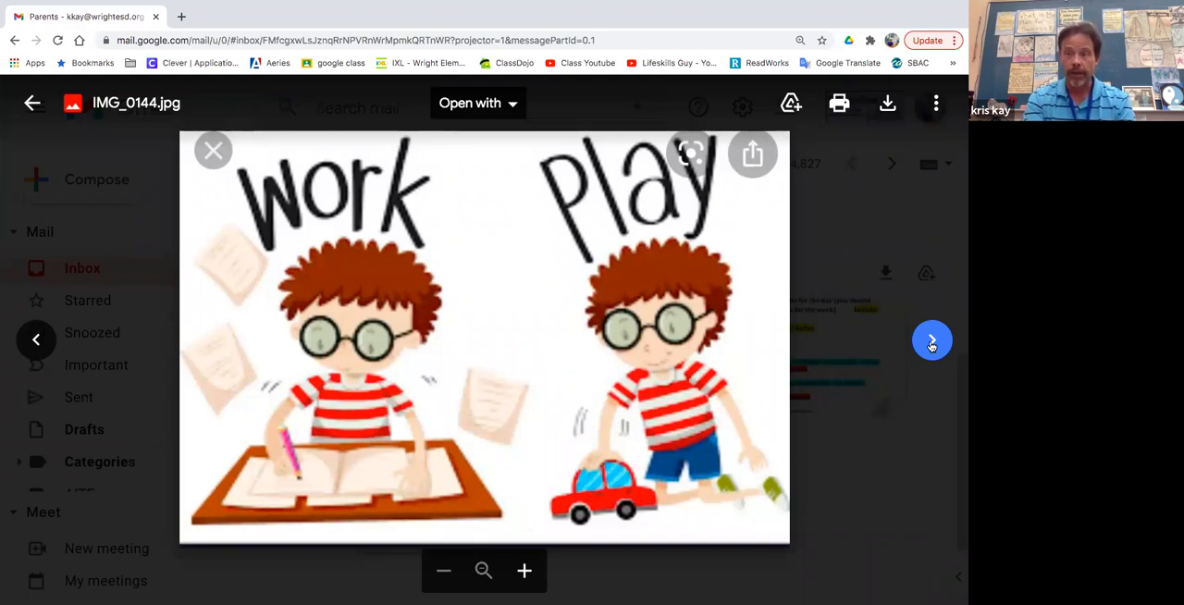
Advance to IMG_0145.jpg, the daily assignment log with Zoom times
left_click(931, 339)
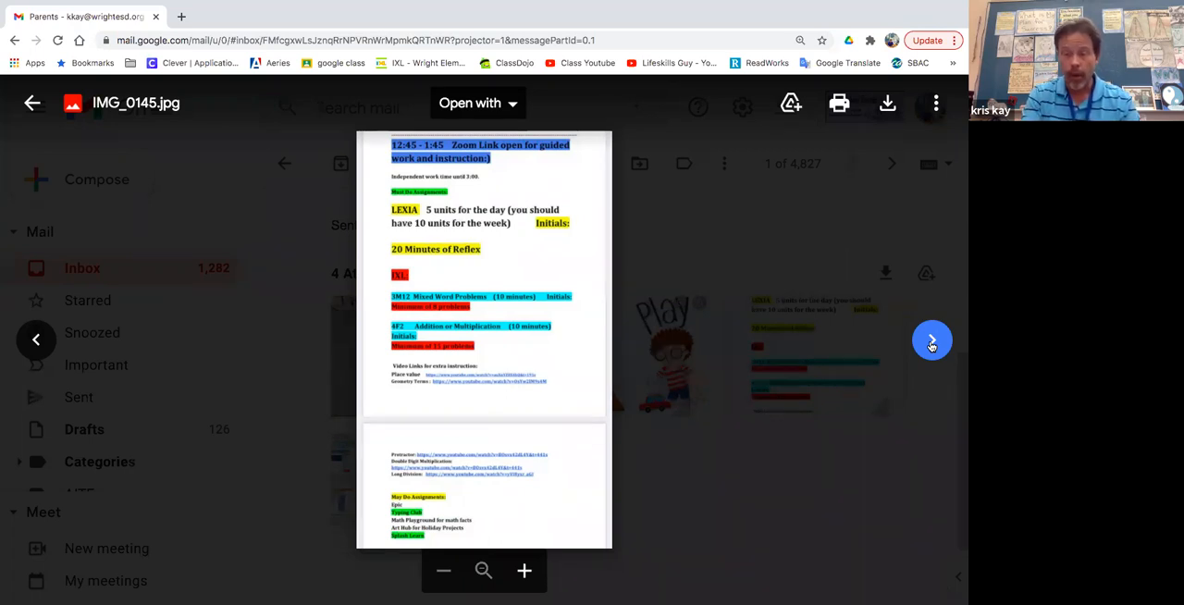
mouse_move(691, 212)
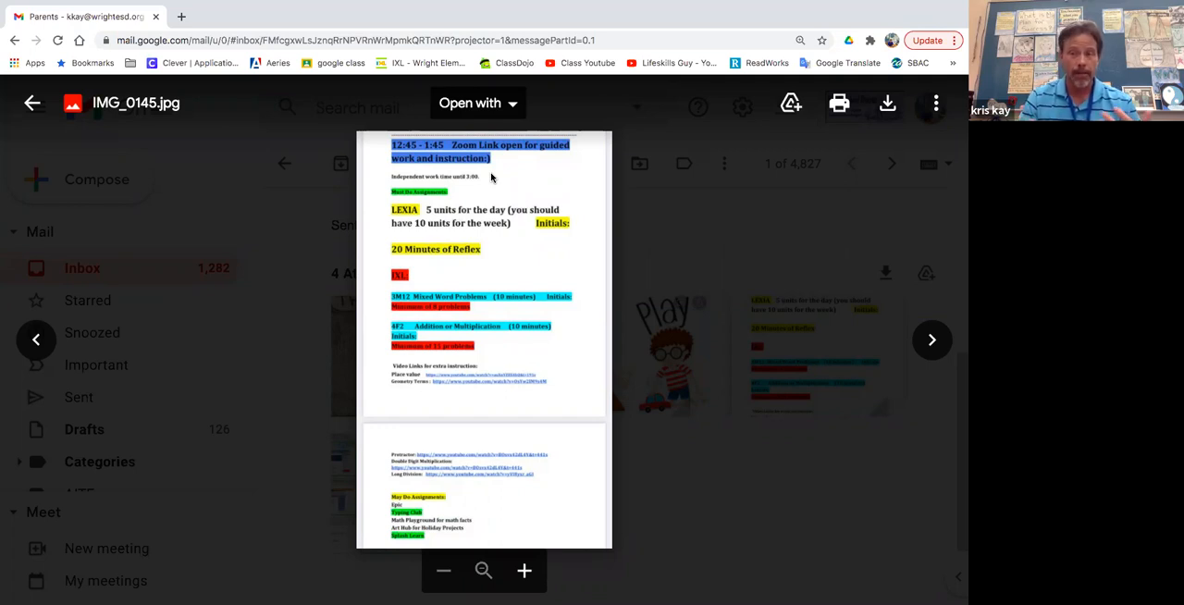
mouse_move(485, 282)
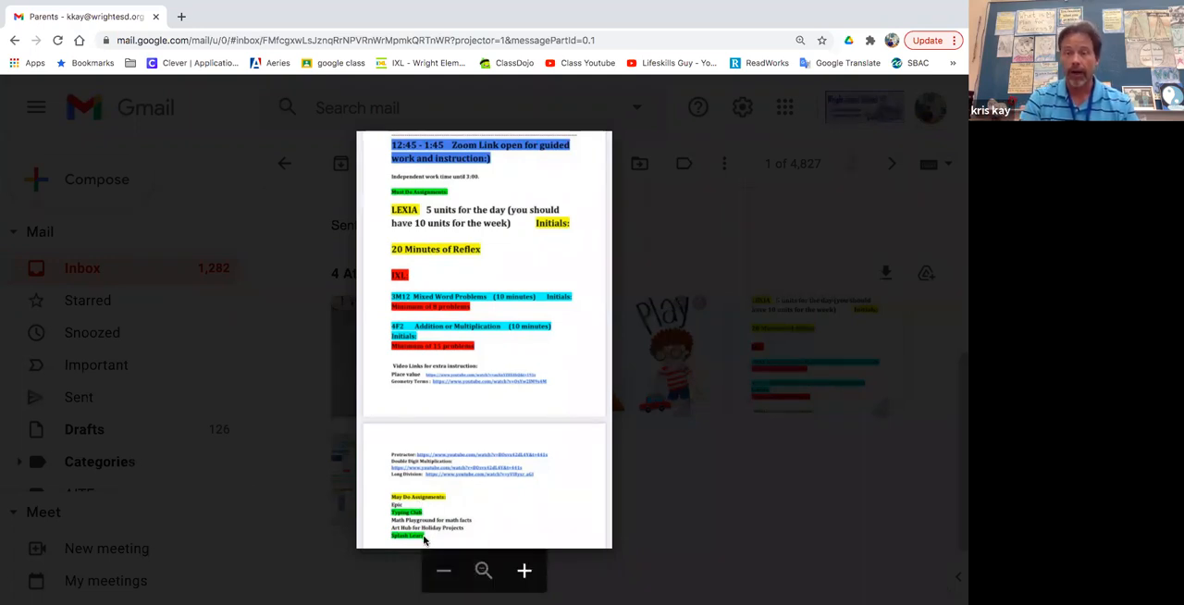
mouse_move(778, 379)
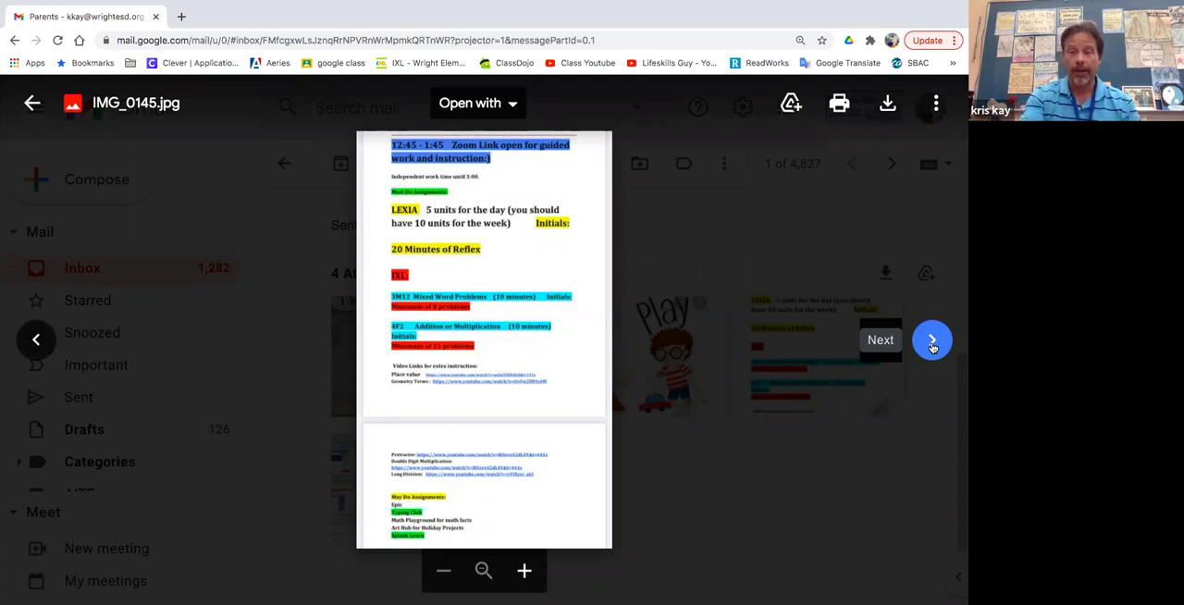
Advance past the assignment log to the student-screens monitoring dashboard image
left_click(932, 339)
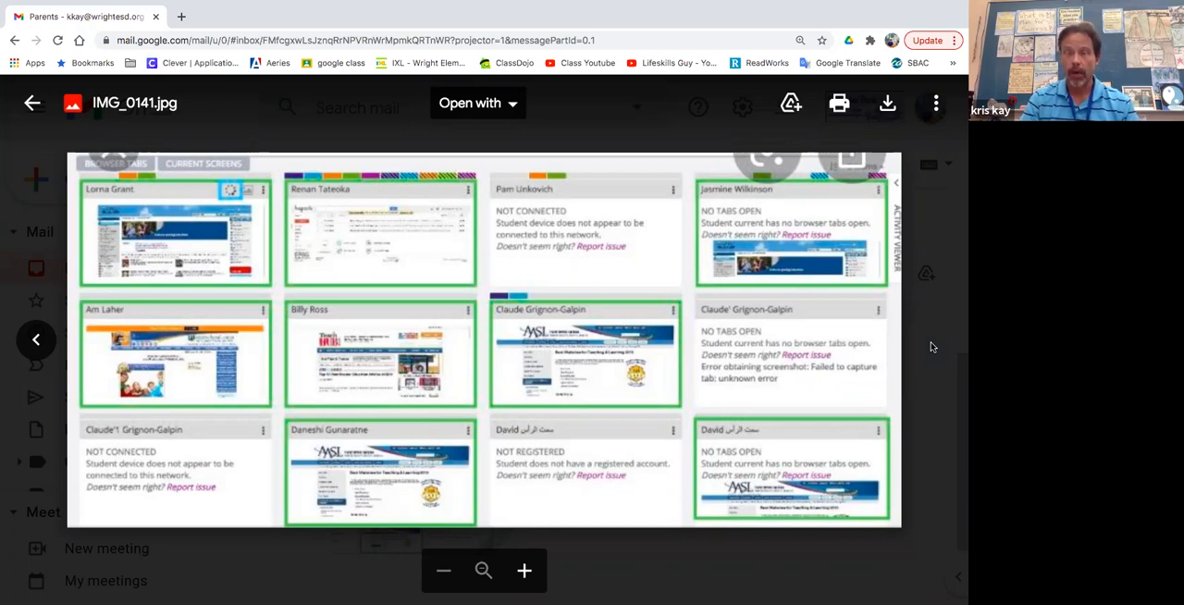
mouse_move(687, 8)
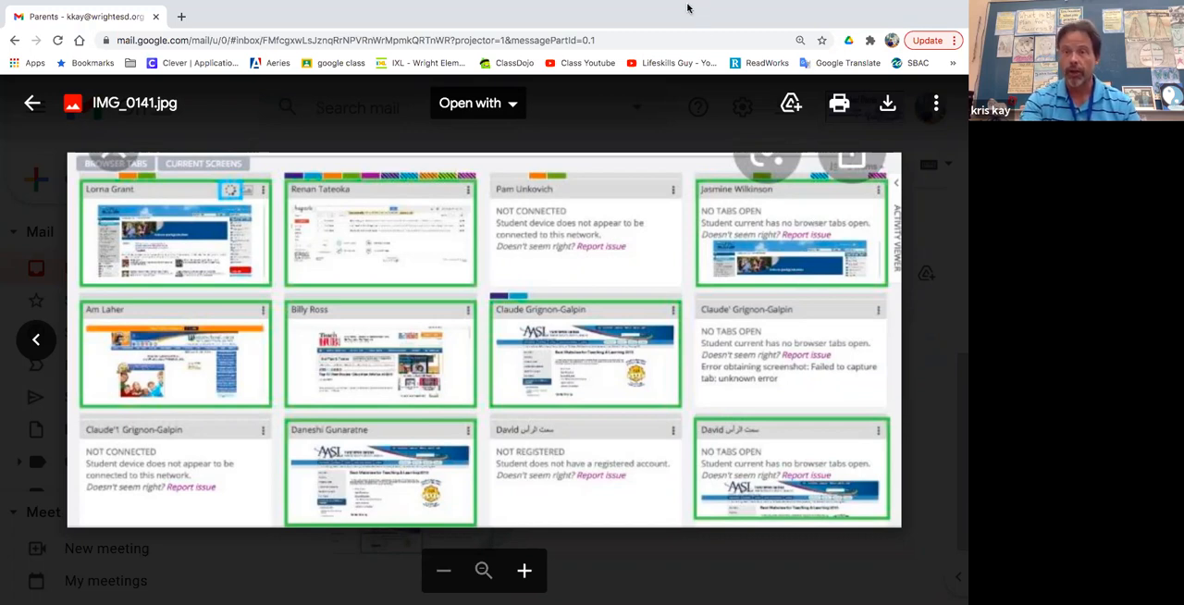
mouse_move(695, 87)
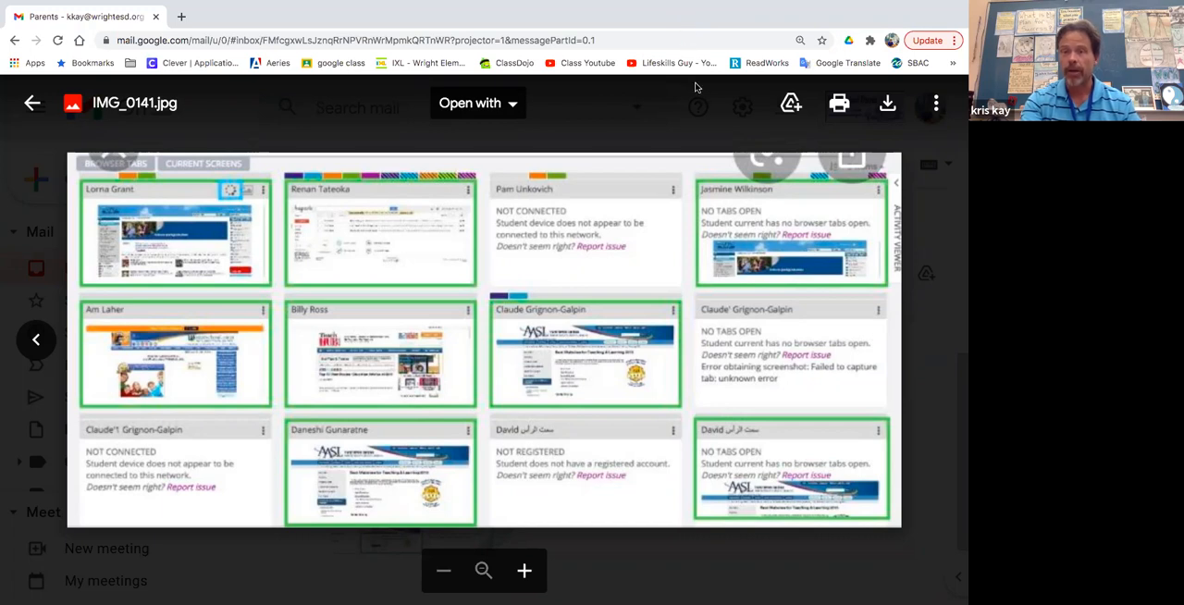